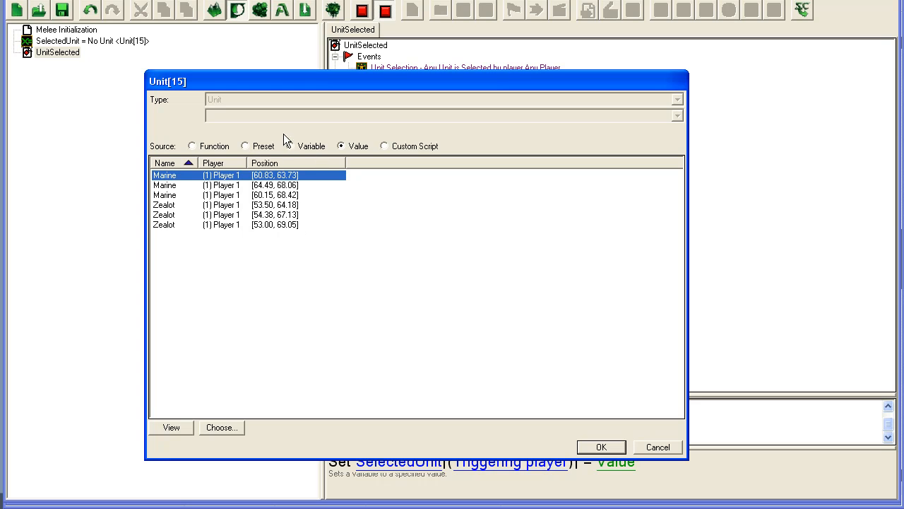
Set the Else action's SelectedUnit value to the preset No Unit.
left_click(246, 146)
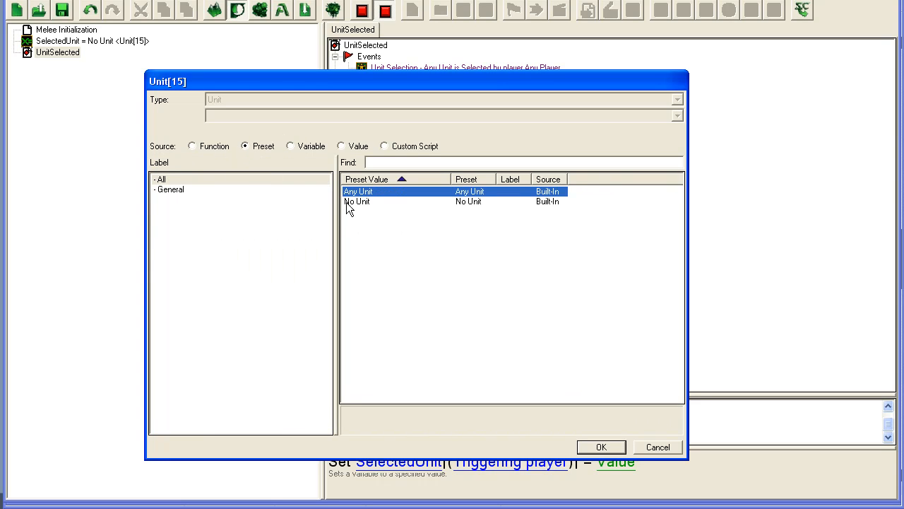
left_click(601, 447)
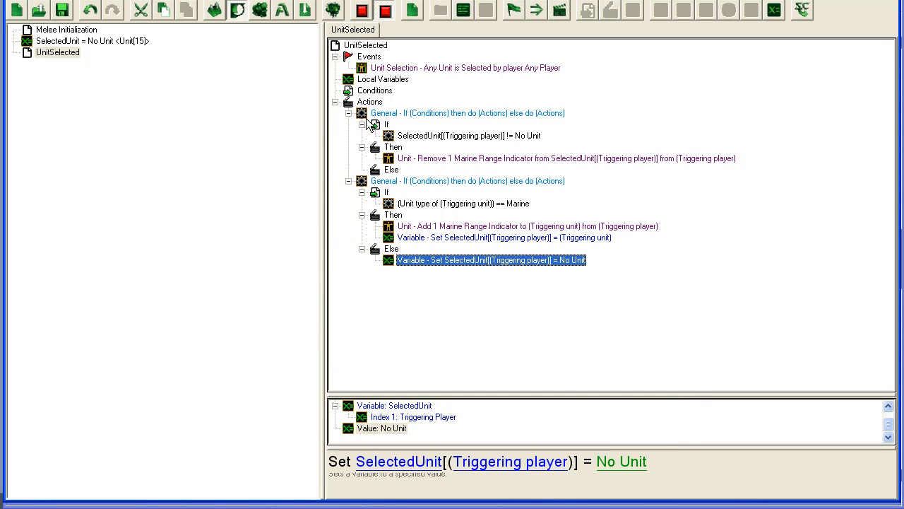
mouse_move(445, 92)
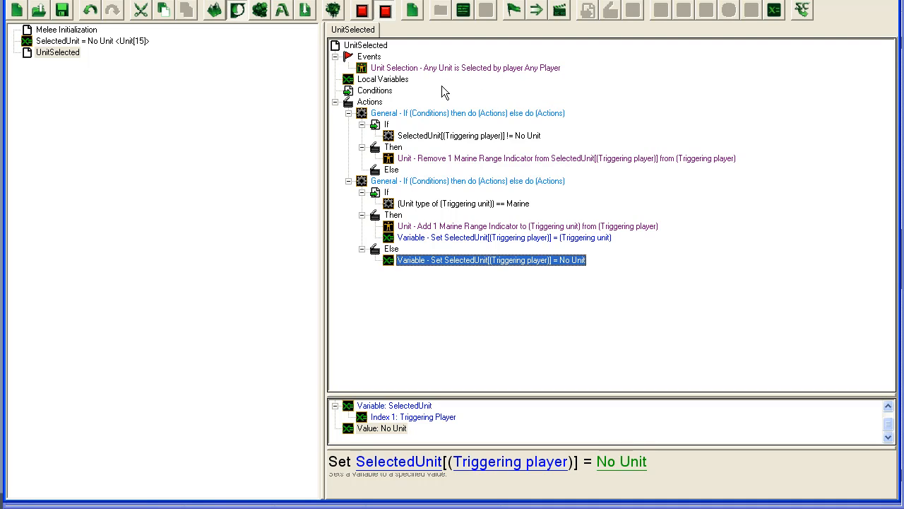
left_click(469, 136)
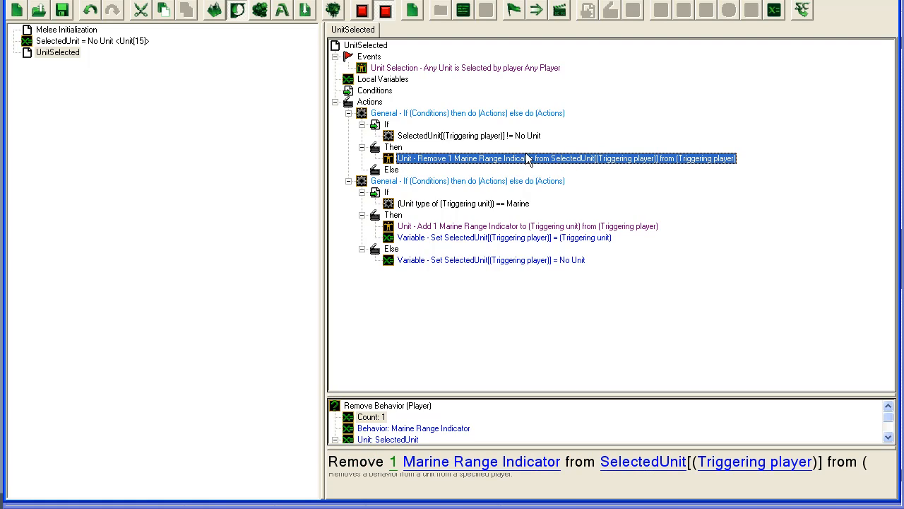
mouse_move(438, 141)
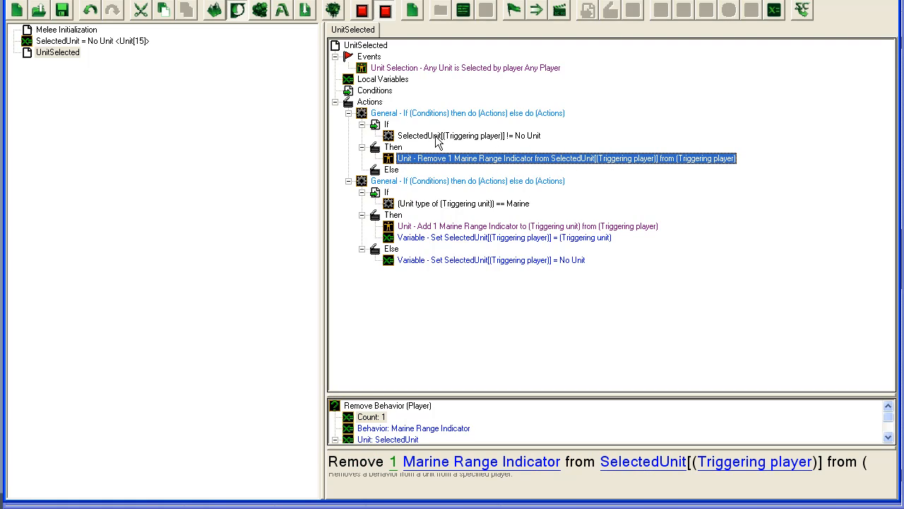
left_click(469, 136)
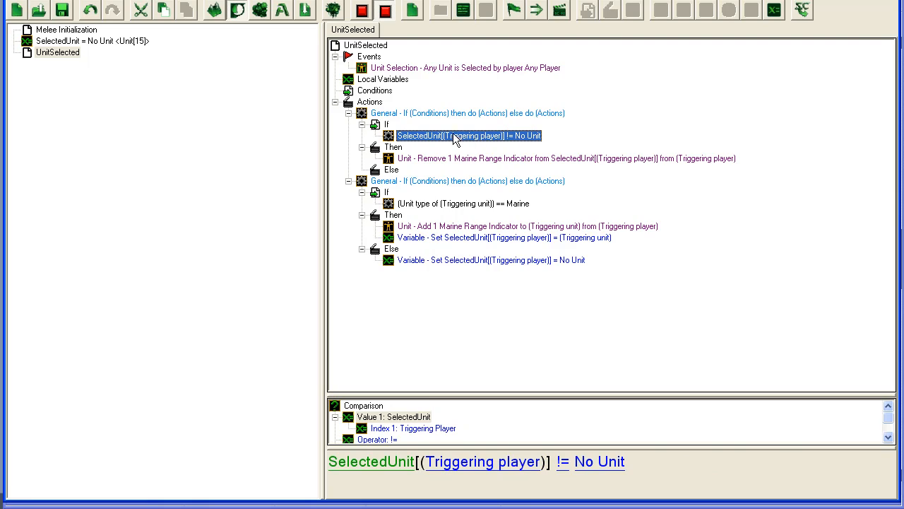
mouse_move(441, 205)
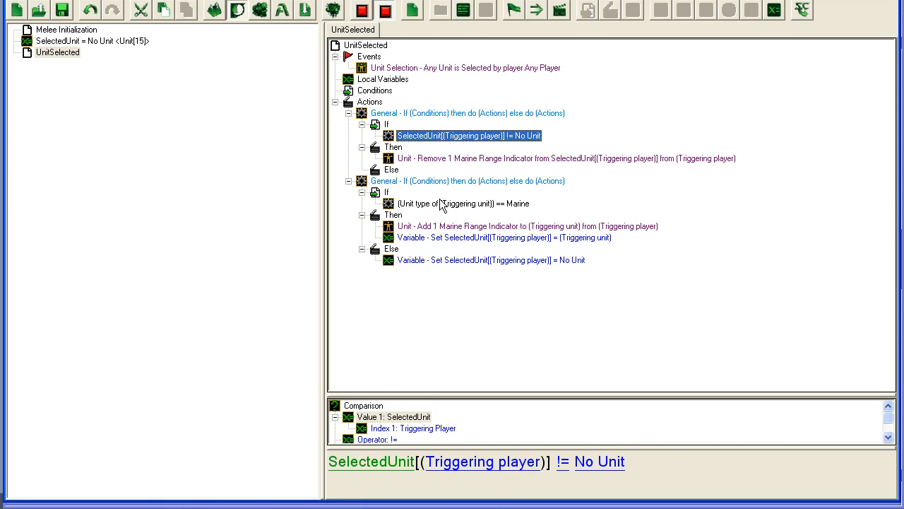
left_click(463, 203)
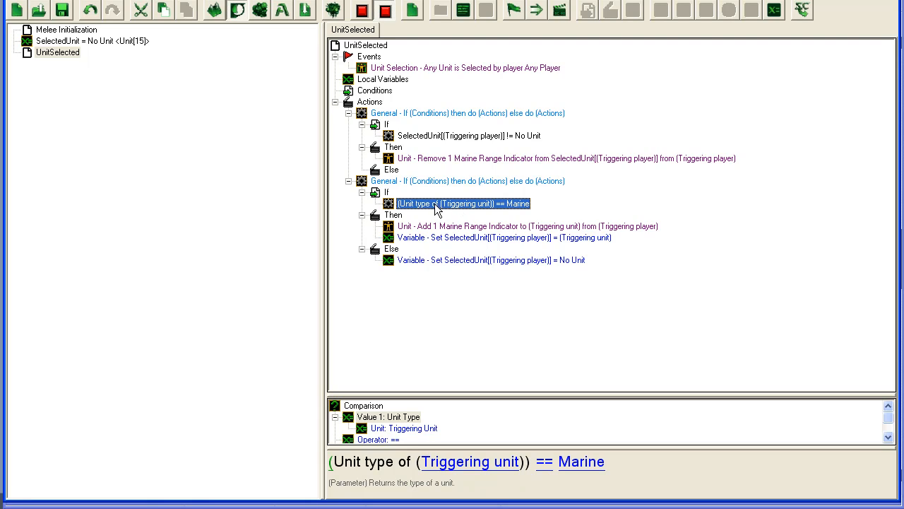
left_click(529, 226)
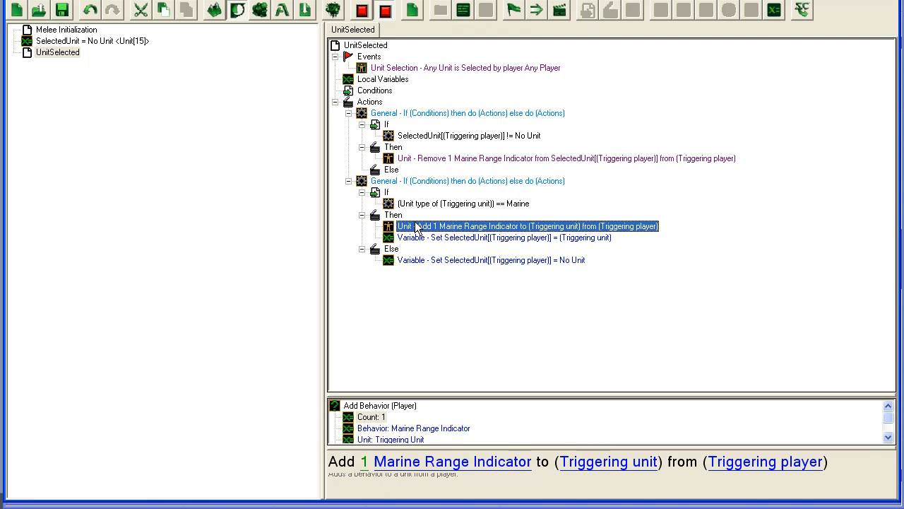
left_click(503, 237)
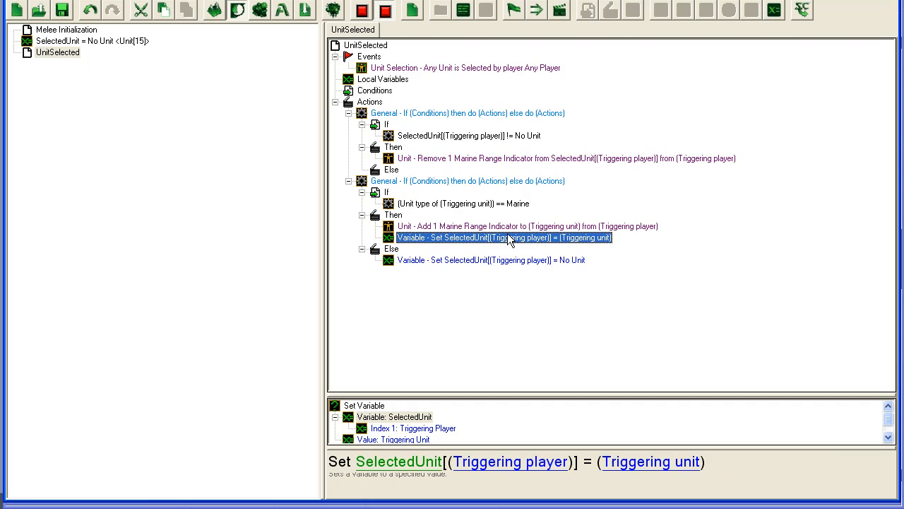
mouse_move(540, 243)
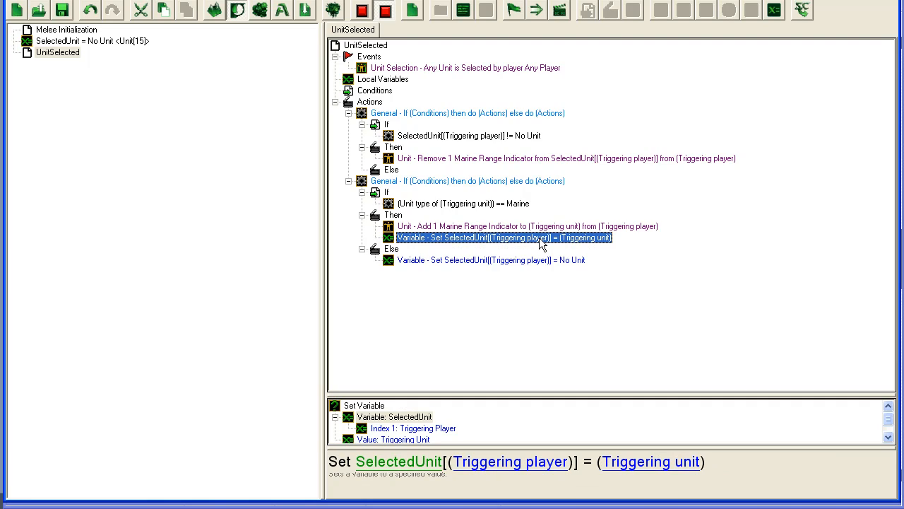
mouse_move(516, 242)
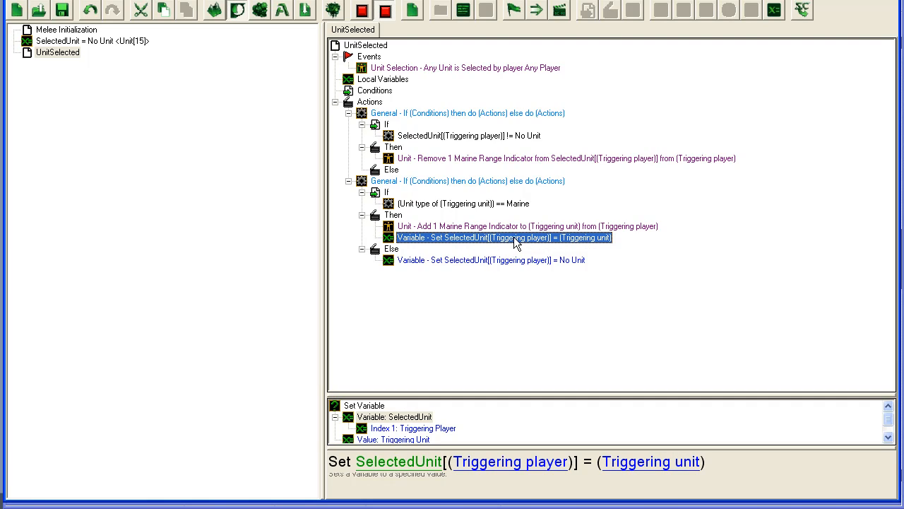
left_click(490, 260)
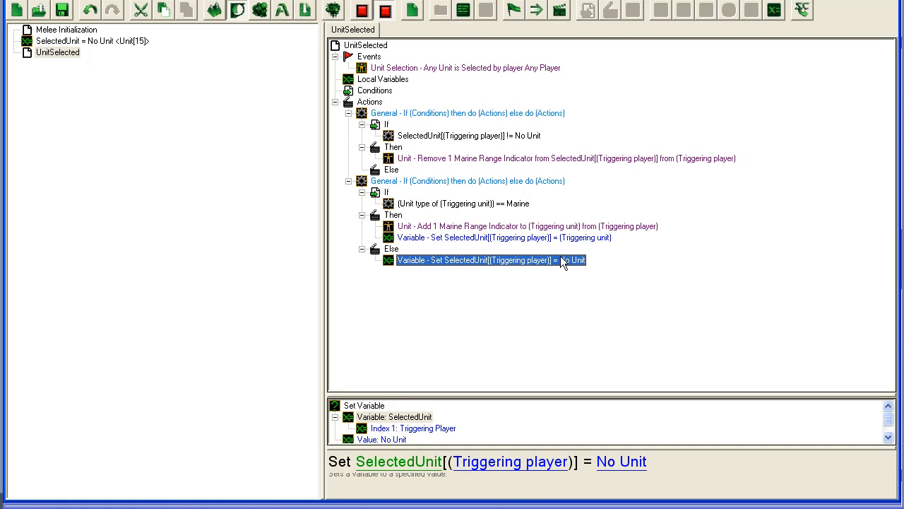
mouse_move(619, 257)
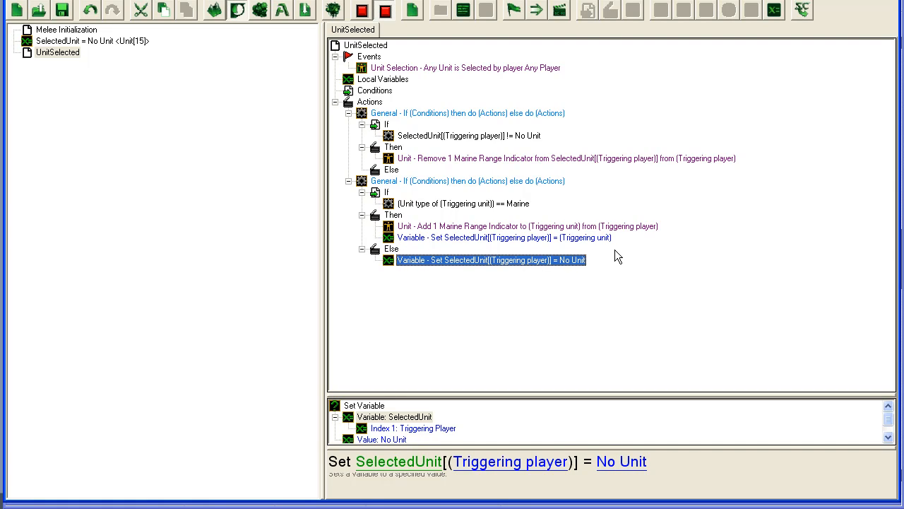
mouse_move(520, 144)
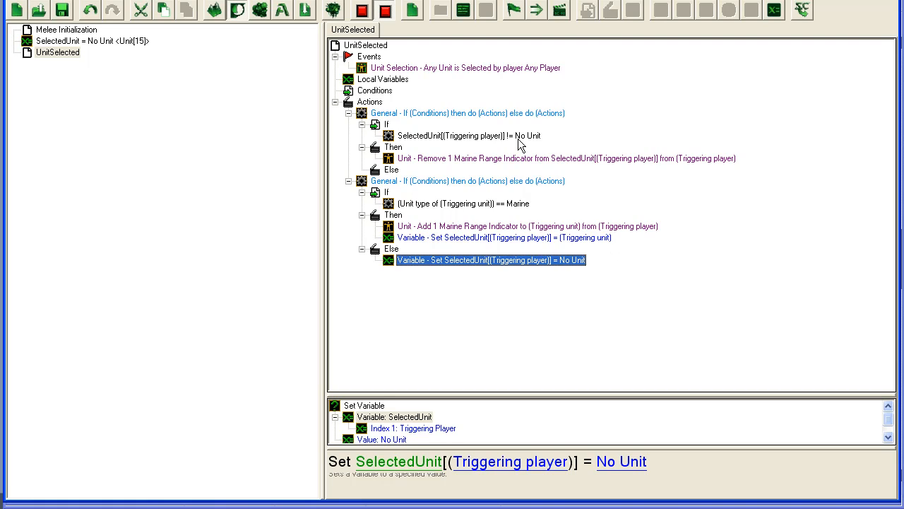
mouse_move(500, 252)
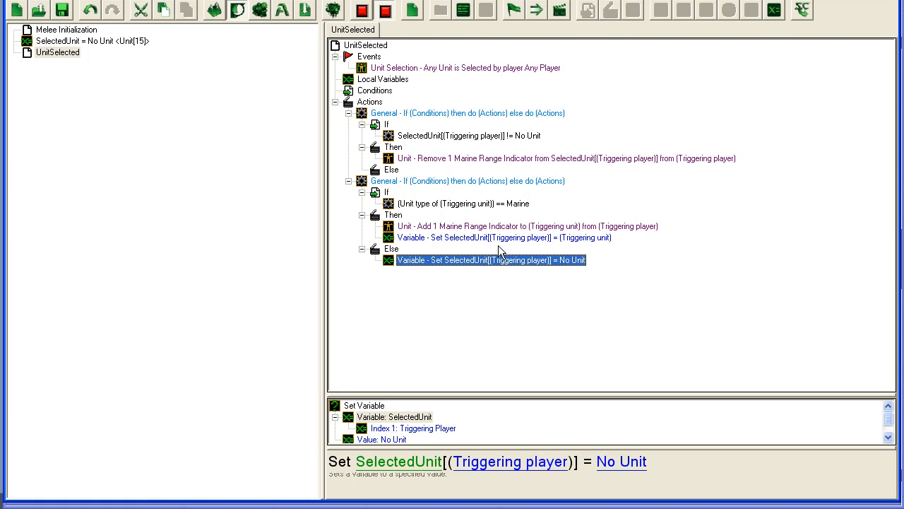
left_click(503, 237)
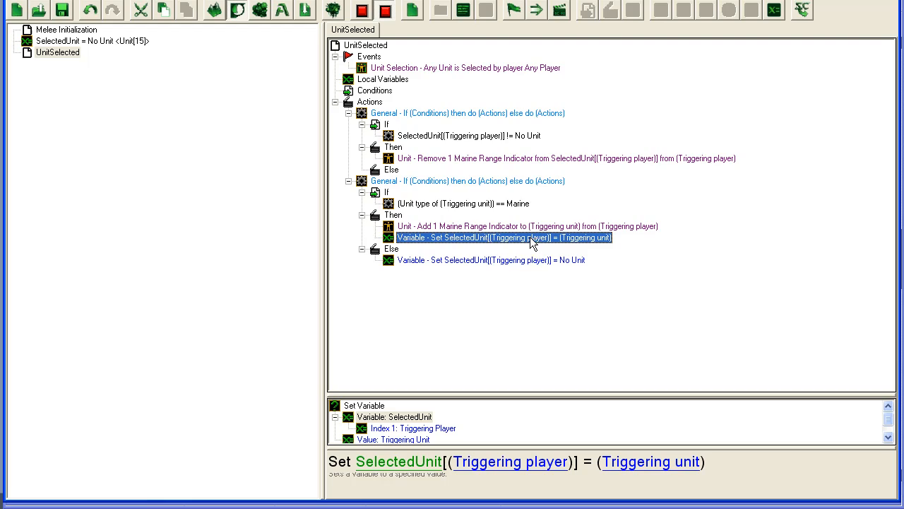
mouse_move(572, 229)
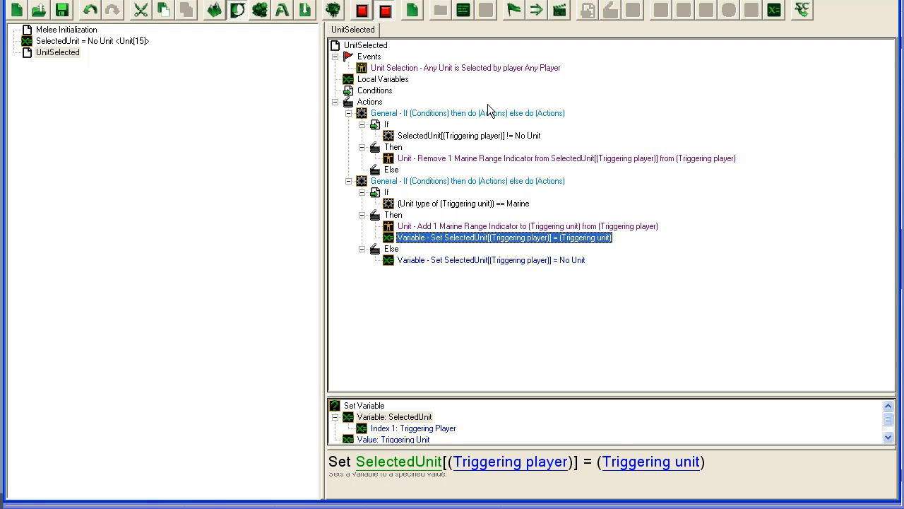
mouse_move(491, 144)
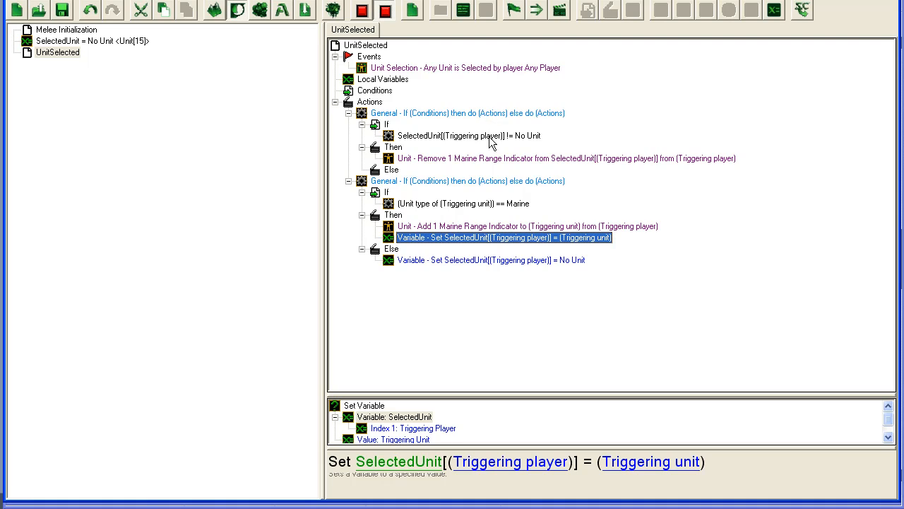
left_click(565, 159)
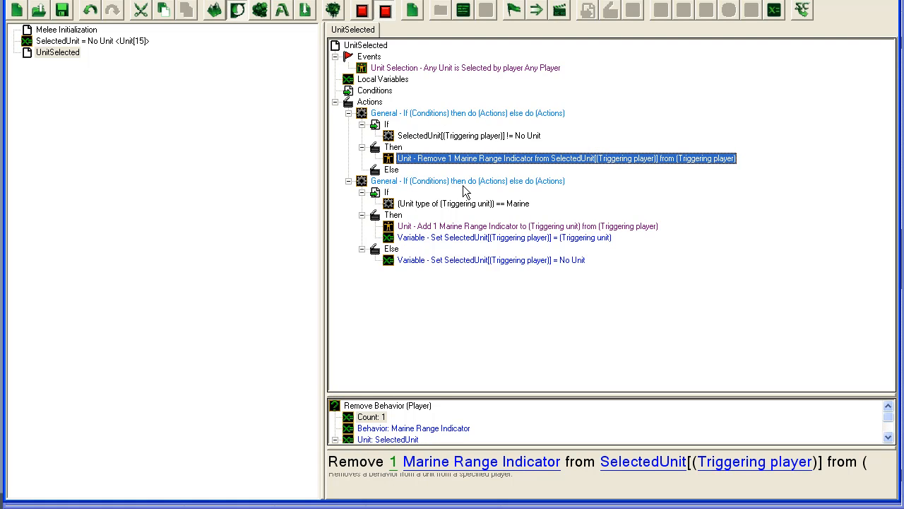
mouse_move(519, 255)
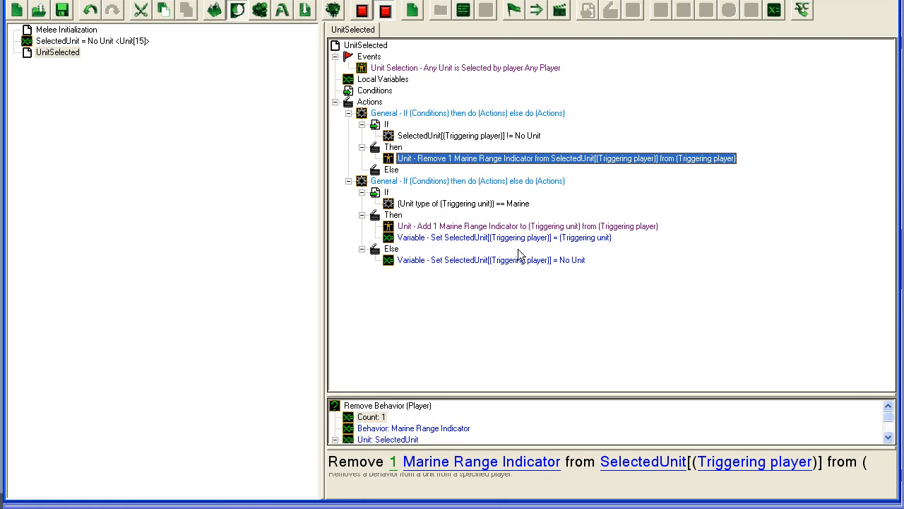
mouse_move(446, 149)
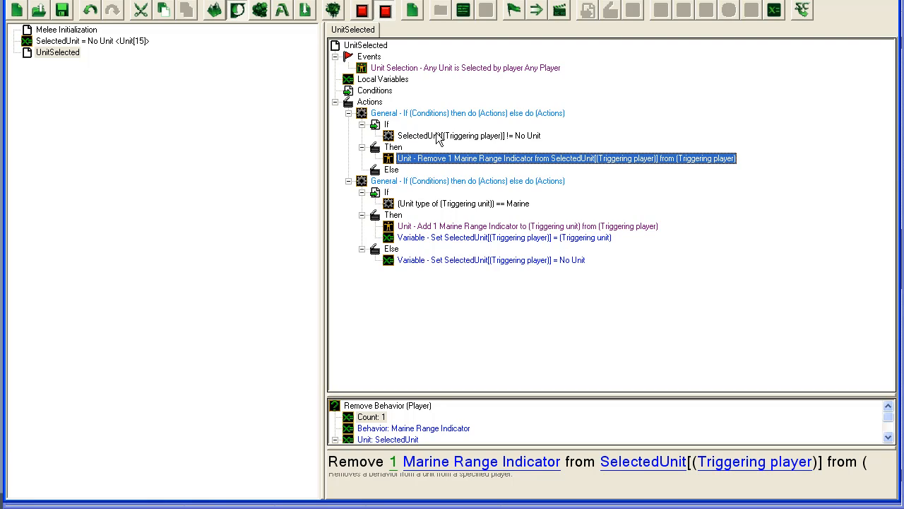
mouse_move(397, 134)
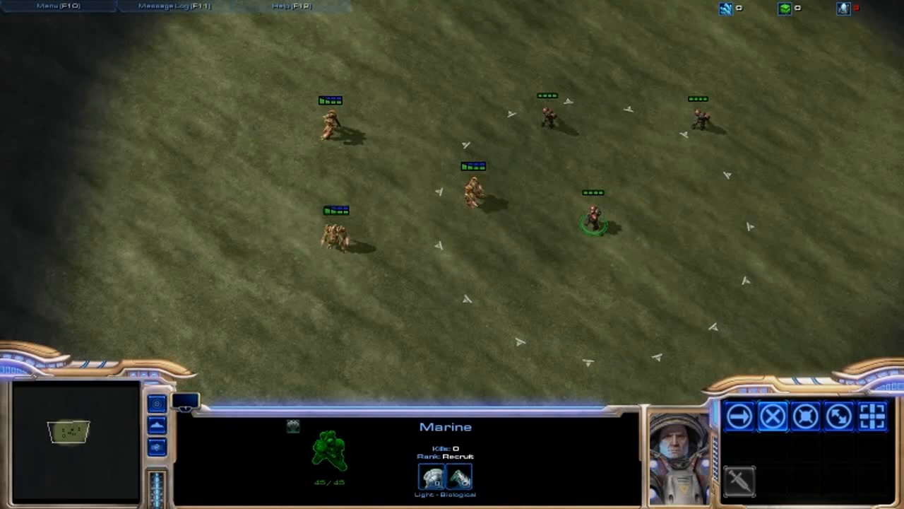
Launch the map as a test game in StarCraft II and select a Marine.
left_click(473, 191)
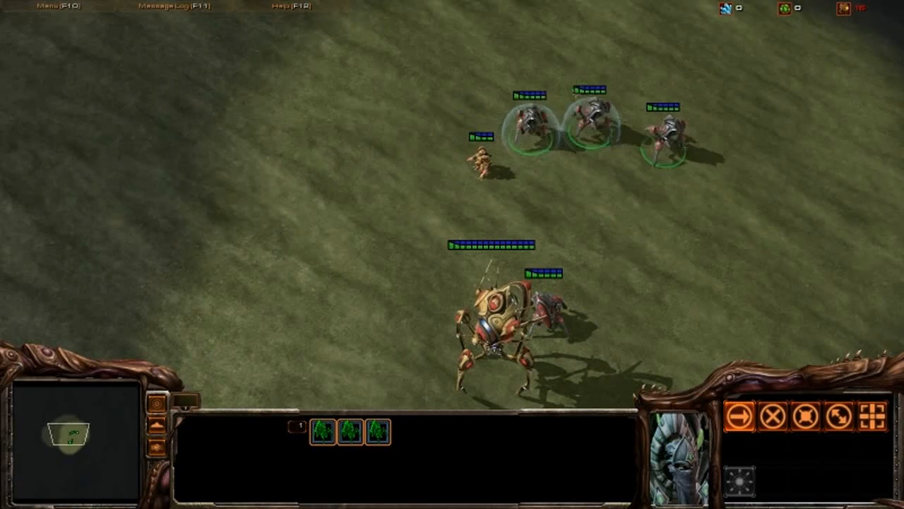
Select the buffed Stalker to inspect its Speed Buff shield effect.
left_click(664, 130)
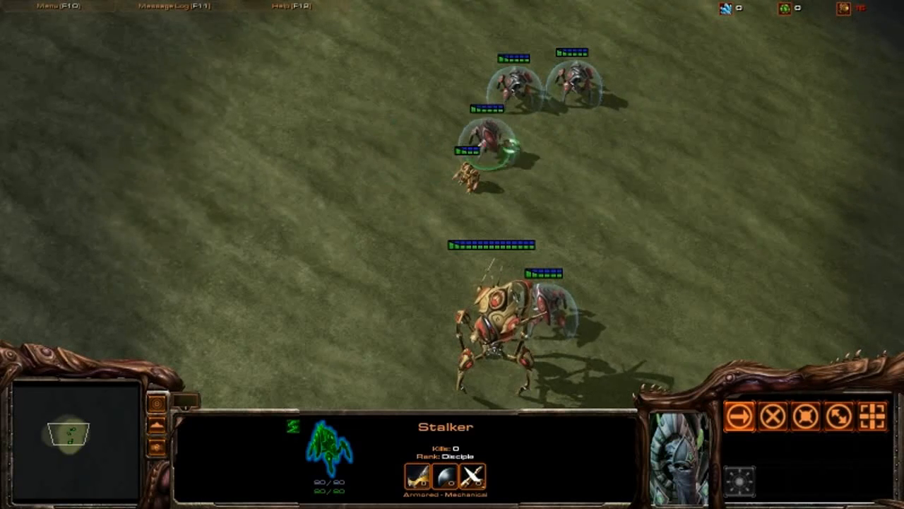
left_click(473, 173)
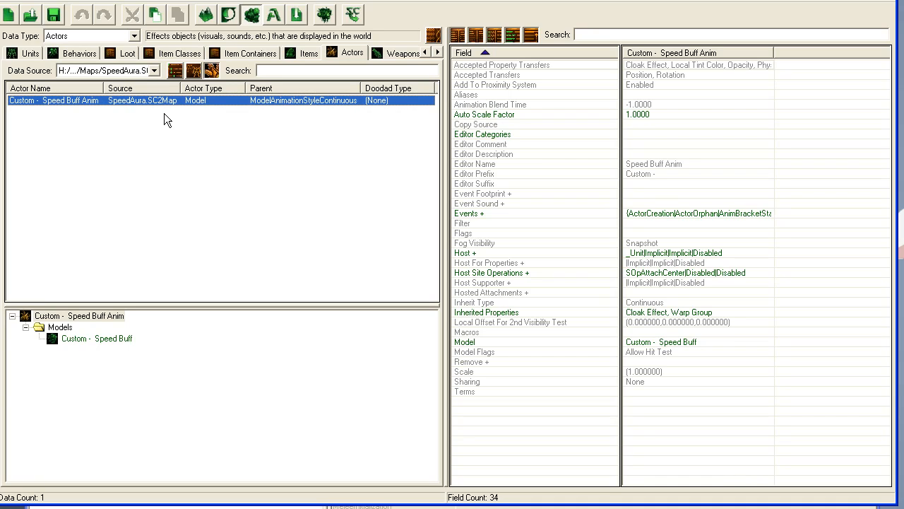
mouse_move(262, 110)
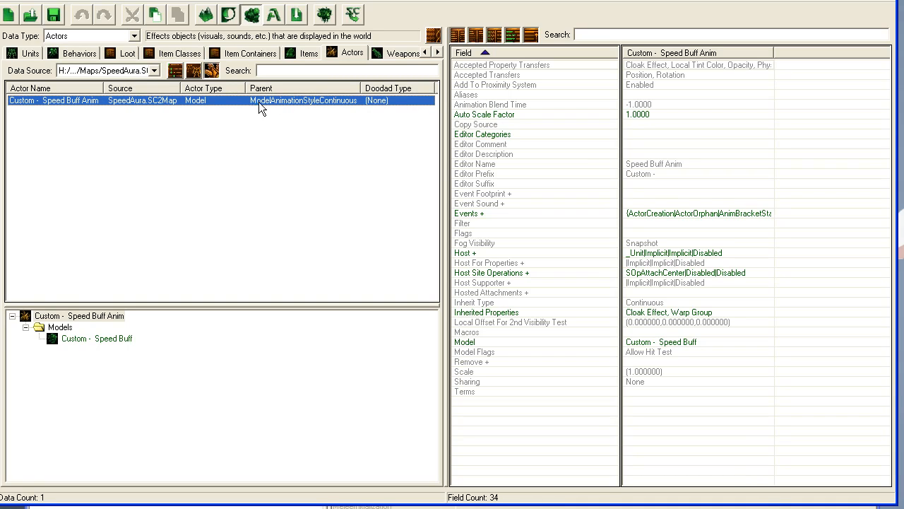
Bring up the context menu on the Custom - Speed Buff Anim actor.
right_click(262, 106)
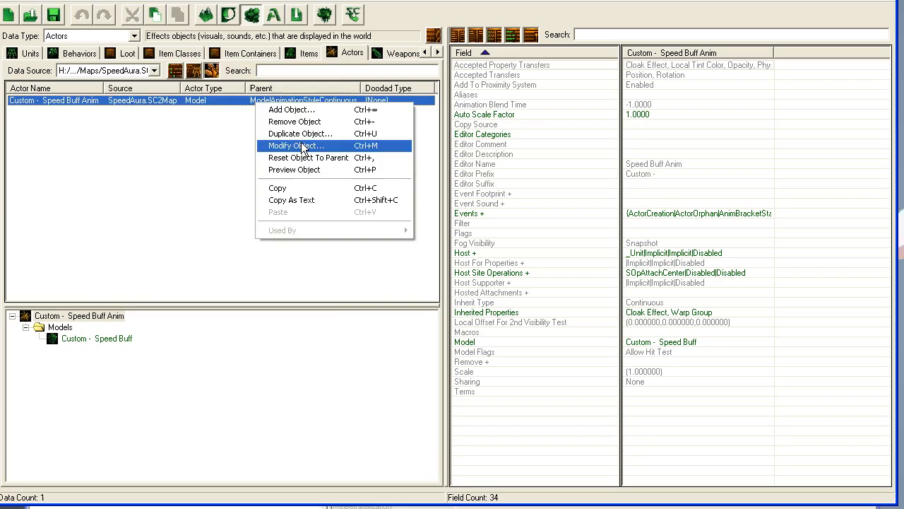
View the custom actor's object properties, cancel, and widen the actor list to All Data.
left_click(295, 146)
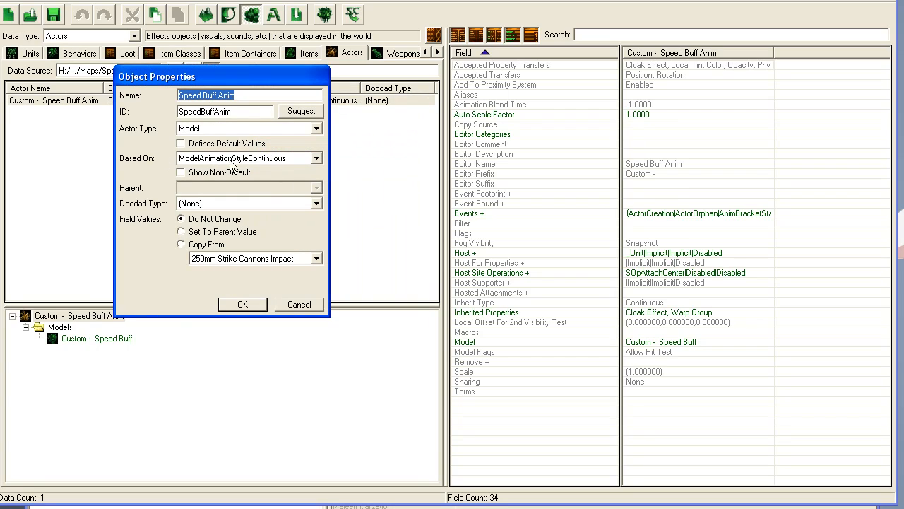
mouse_move(228, 152)
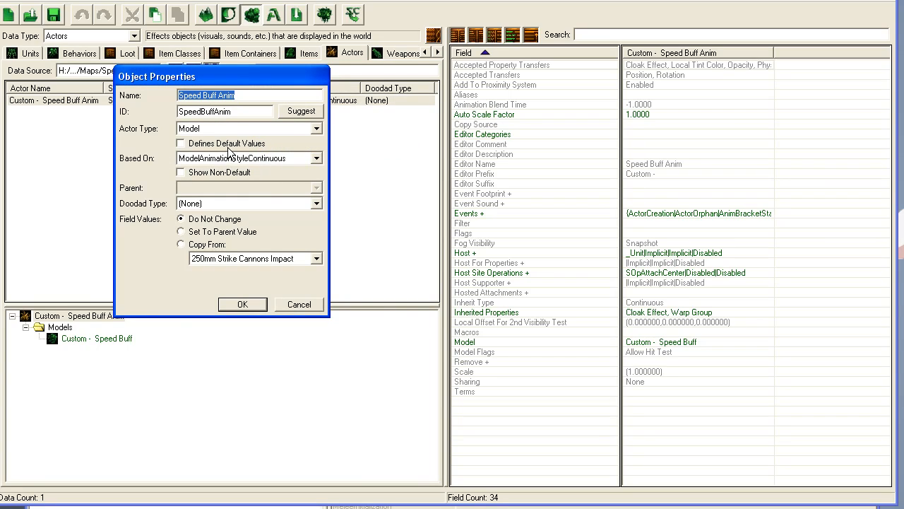
mouse_move(288, 183)
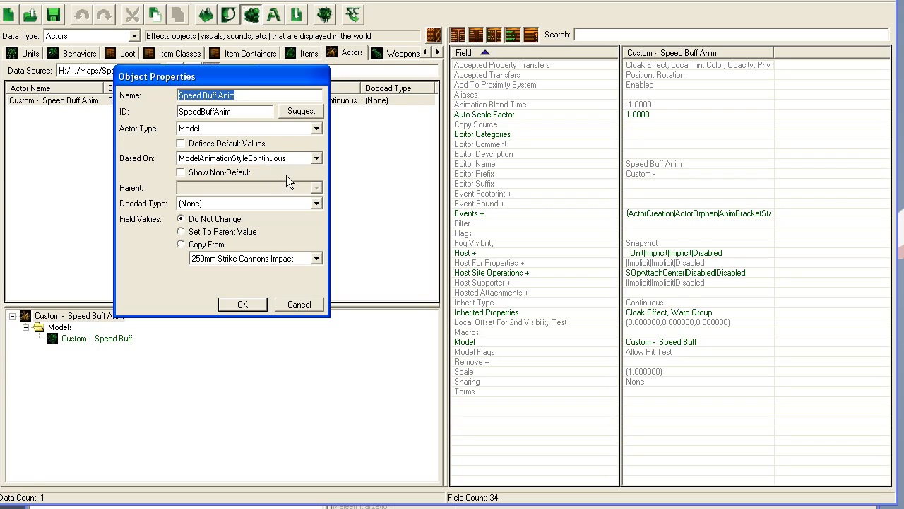
mouse_move(299, 311)
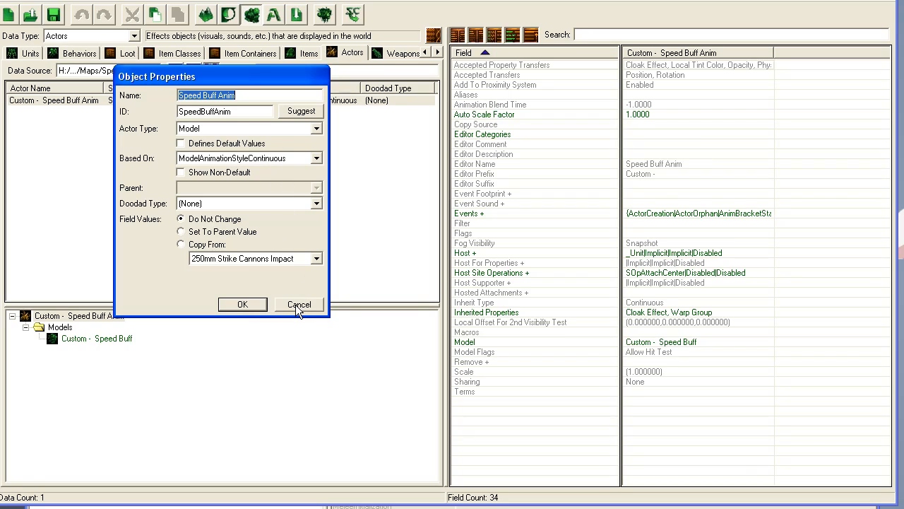
mouse_move(311, 305)
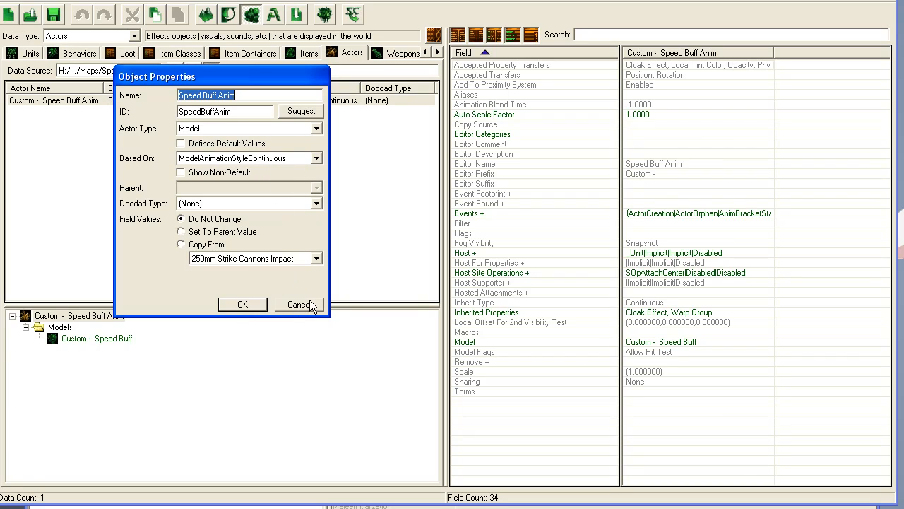
left_click(298, 305)
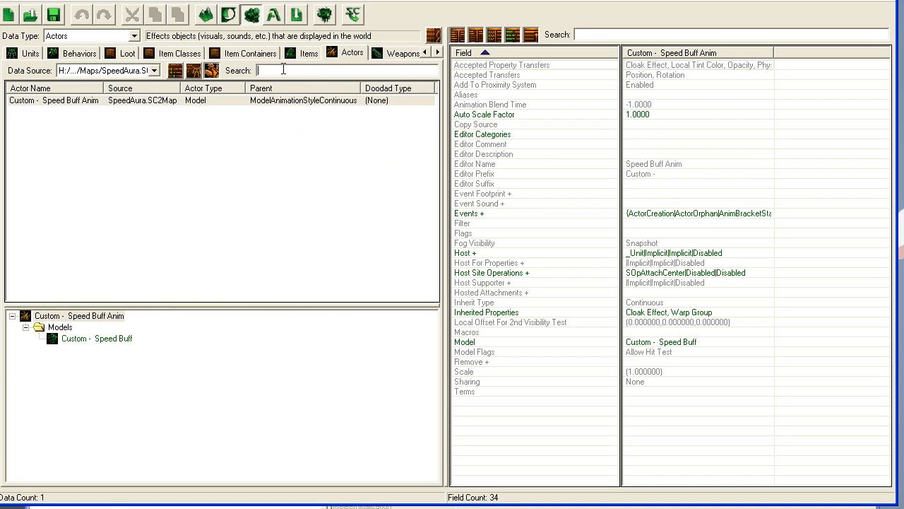
left_click(154, 70)
type("guard")
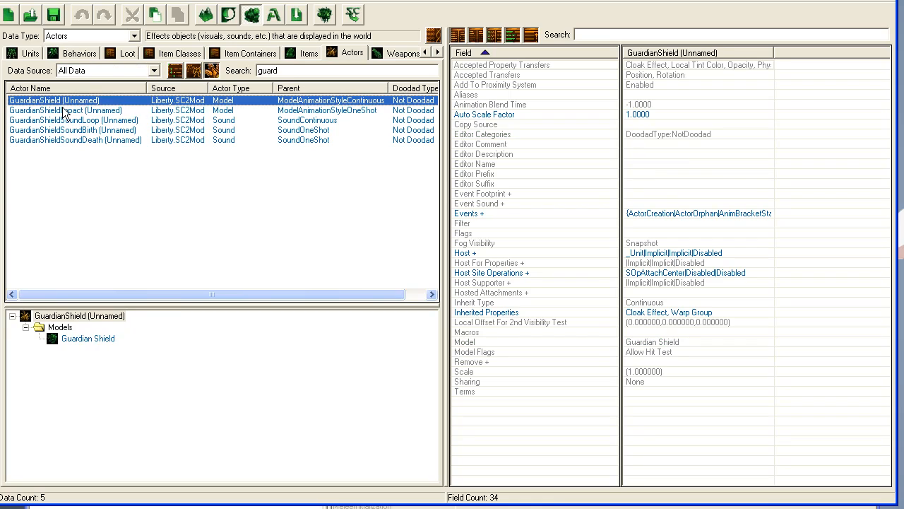
Inspect the GuardianShieldImpact actor, then clear the 'guard' search and restore the map data source.
left_click(65, 110)
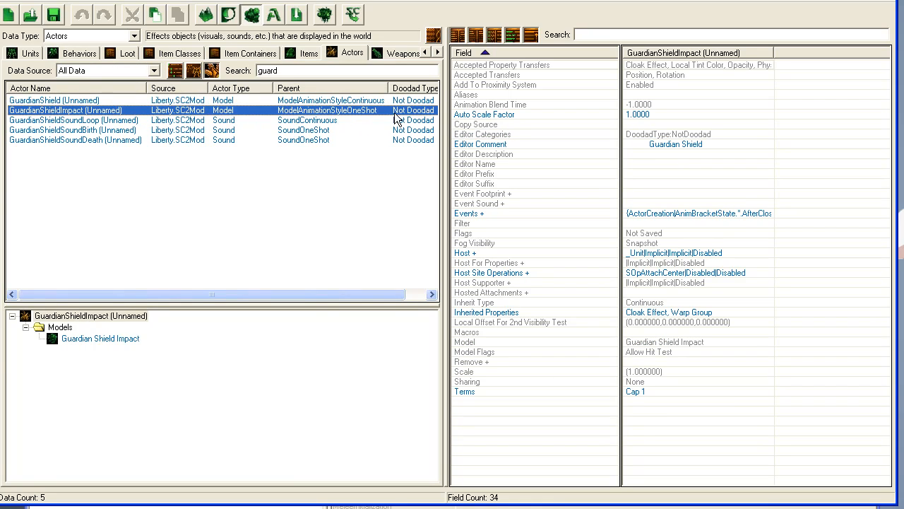
mouse_move(266, 111)
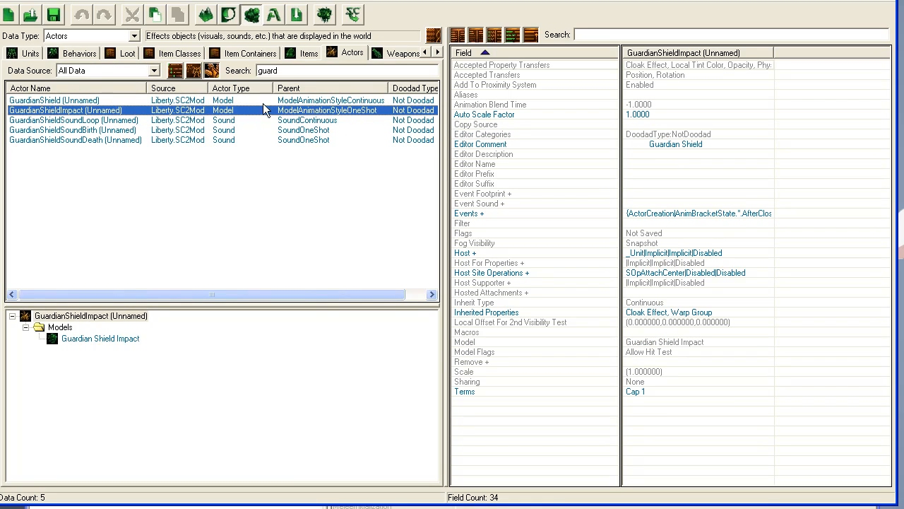
mouse_move(201, 93)
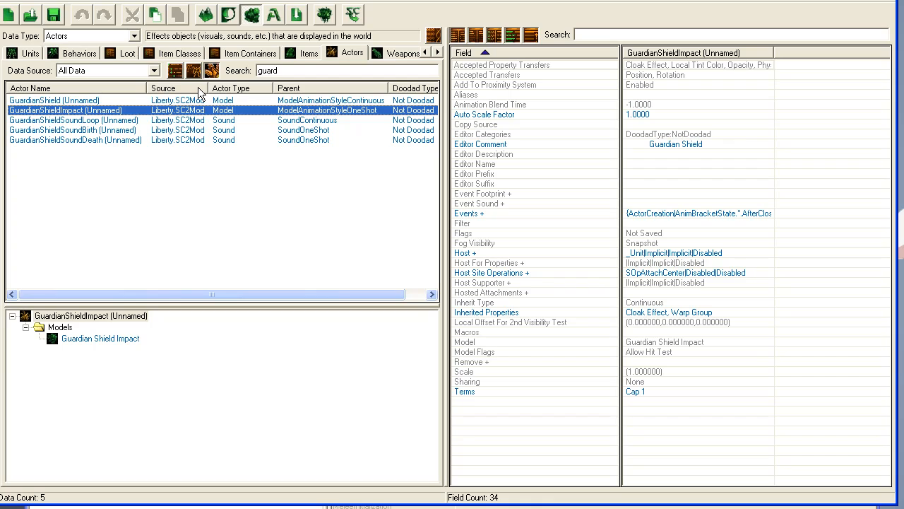
triple_click(267, 70)
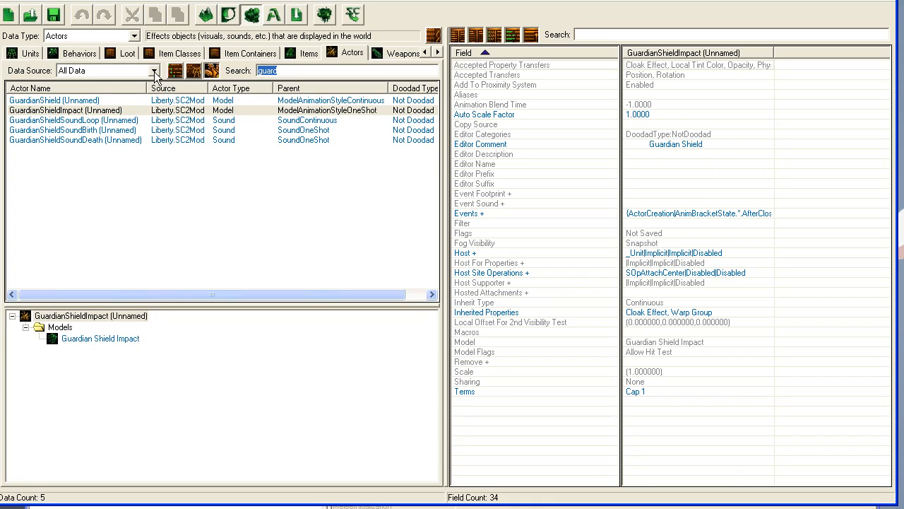
left_click(154, 70)
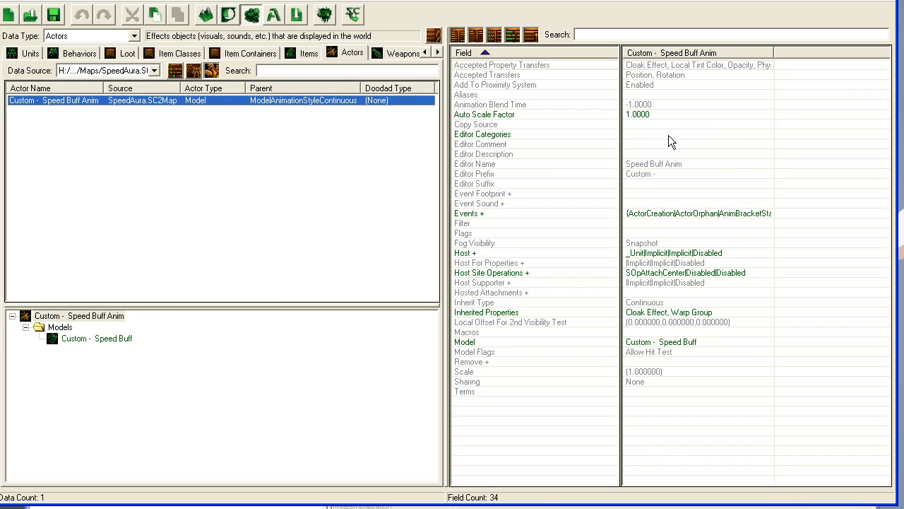
mouse_move(600, 154)
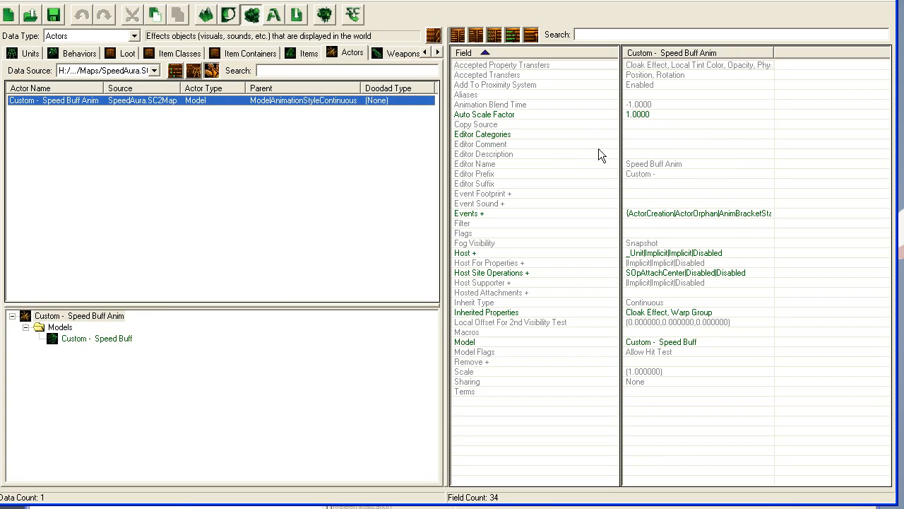
mouse_move(663, 243)
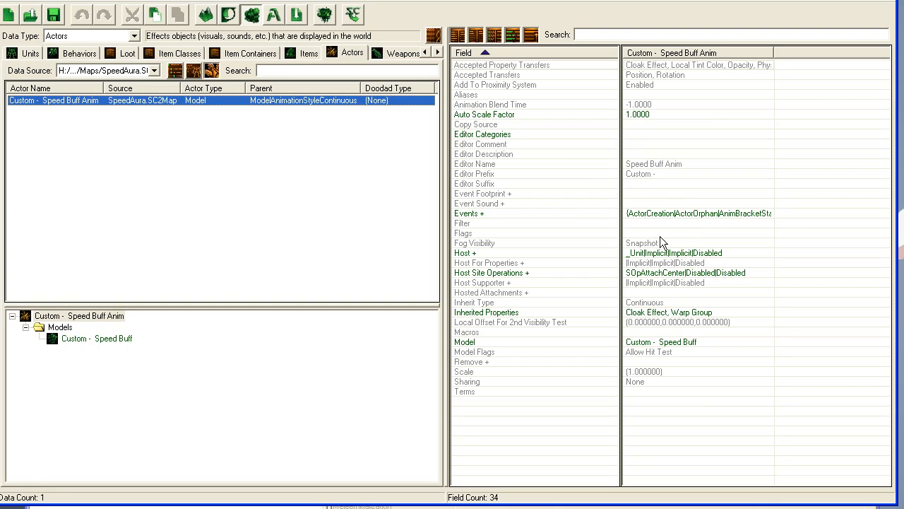
mouse_move(739, 333)
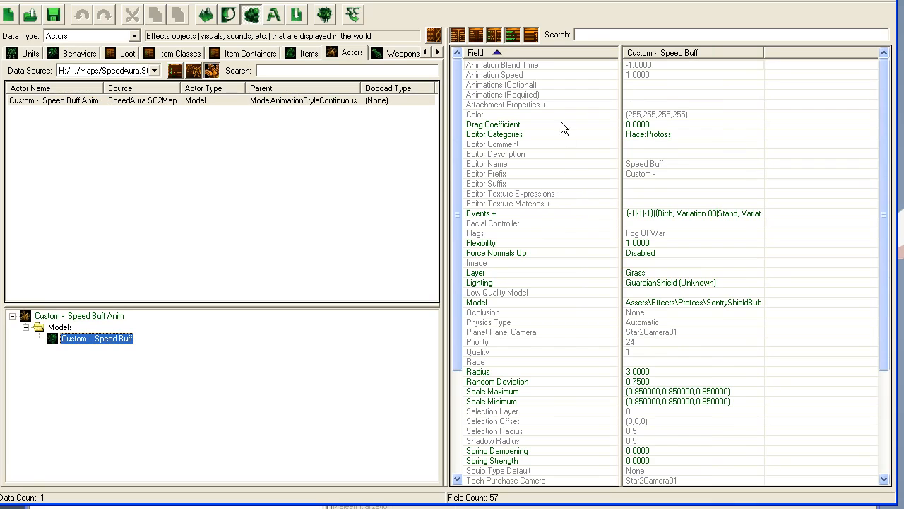
Set the Custom - Speed Buff model's Radius to 3 in the Object Values dialog.
scroll("down", 3)
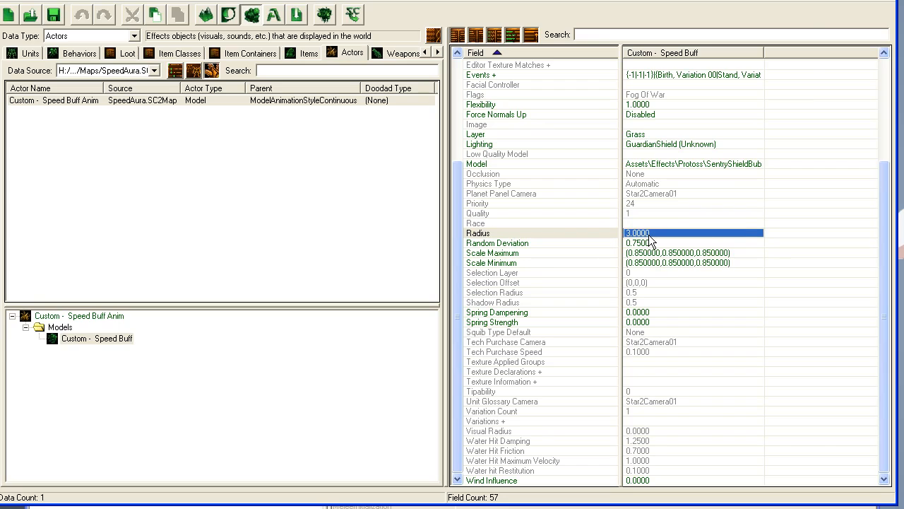
double_click(692, 231)
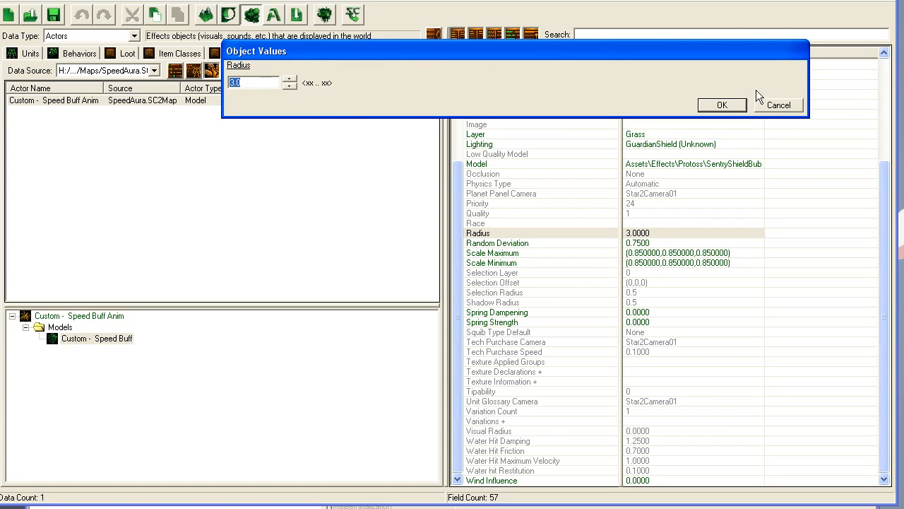
left_click(720, 105)
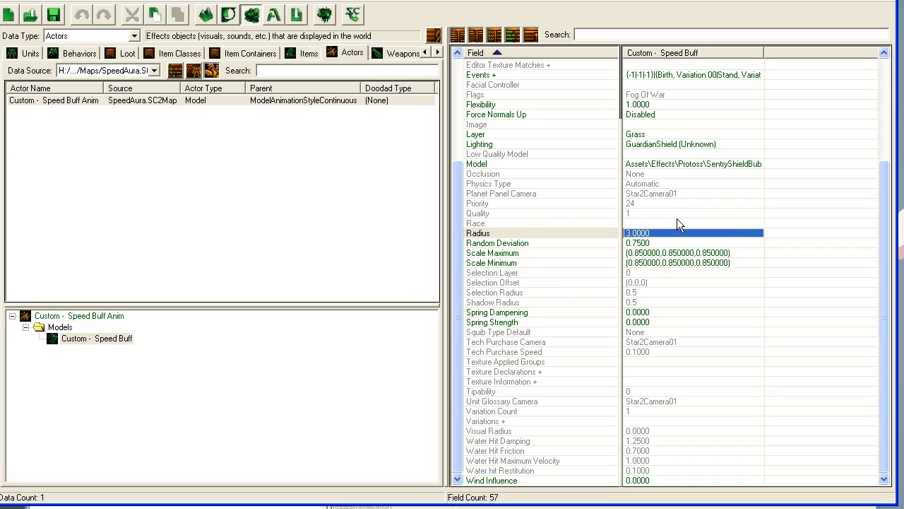
scroll("up", 3)
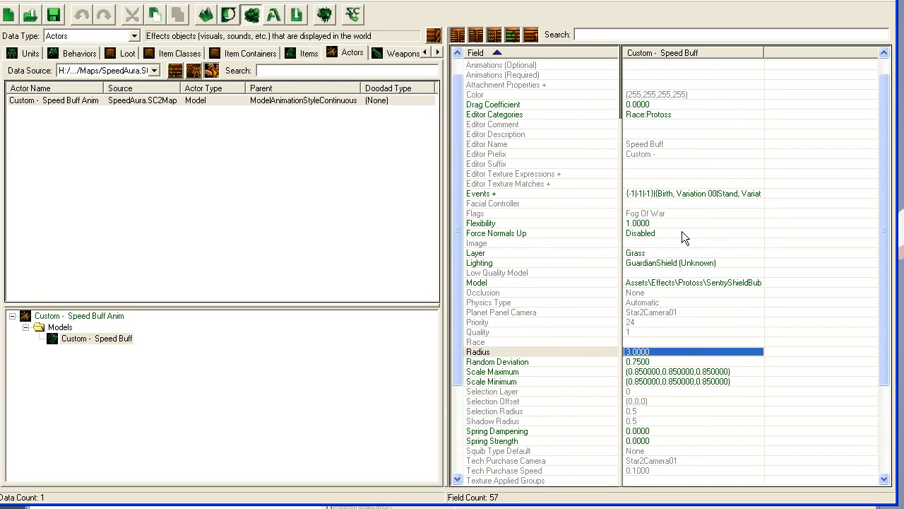
mouse_move(88, 323)
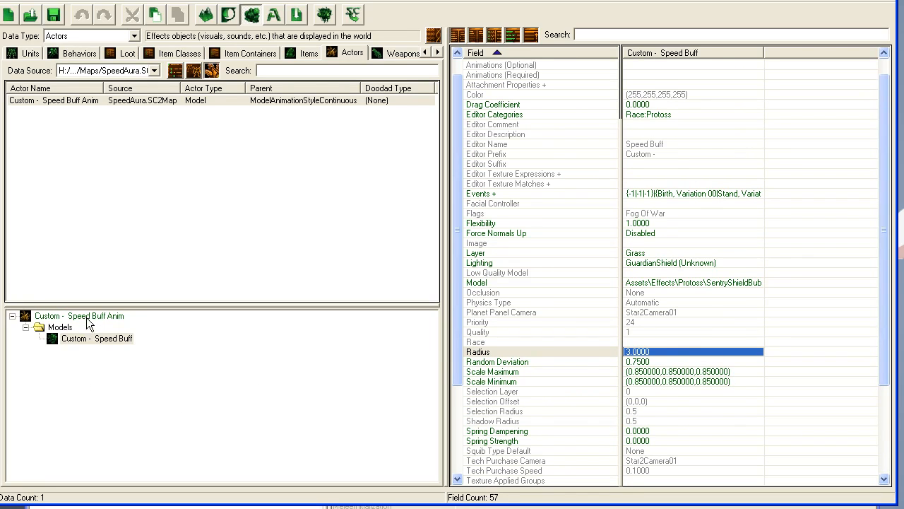
Review the anim actor's Behavior.SpeedBuff.Create event with Create action and Destroy event with AnimBracketStop BSD.
left_click(79, 316)
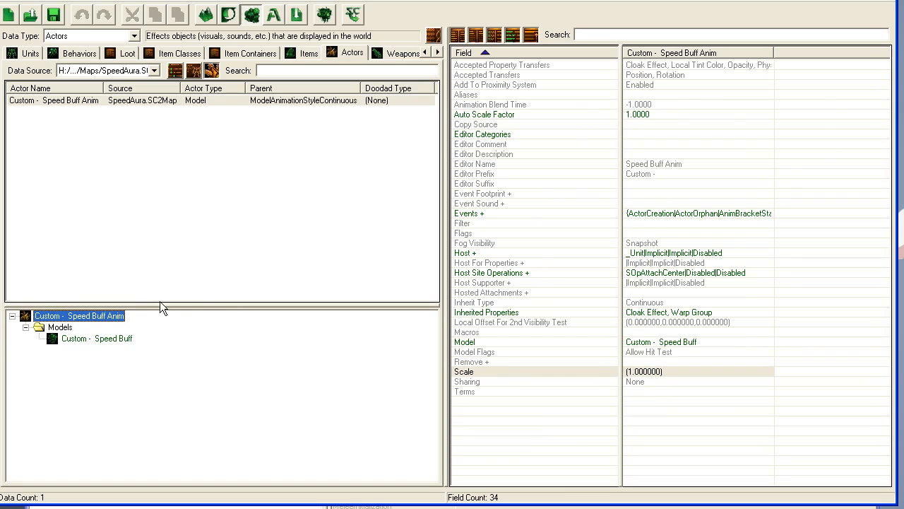
double_click(698, 212)
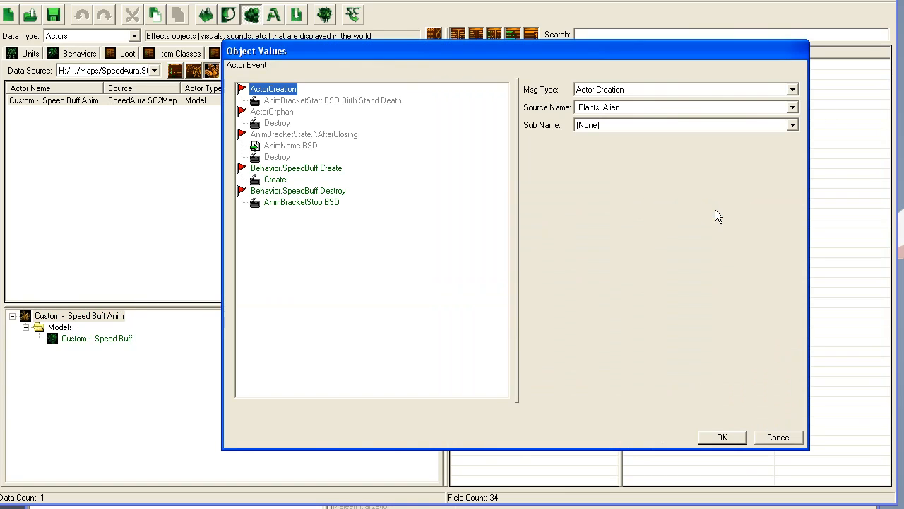
left_click(297, 168)
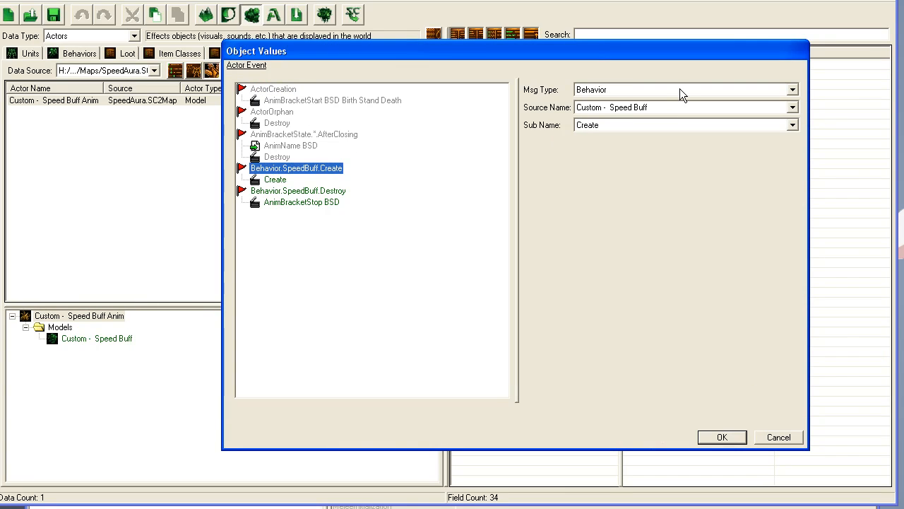
left_click(275, 178)
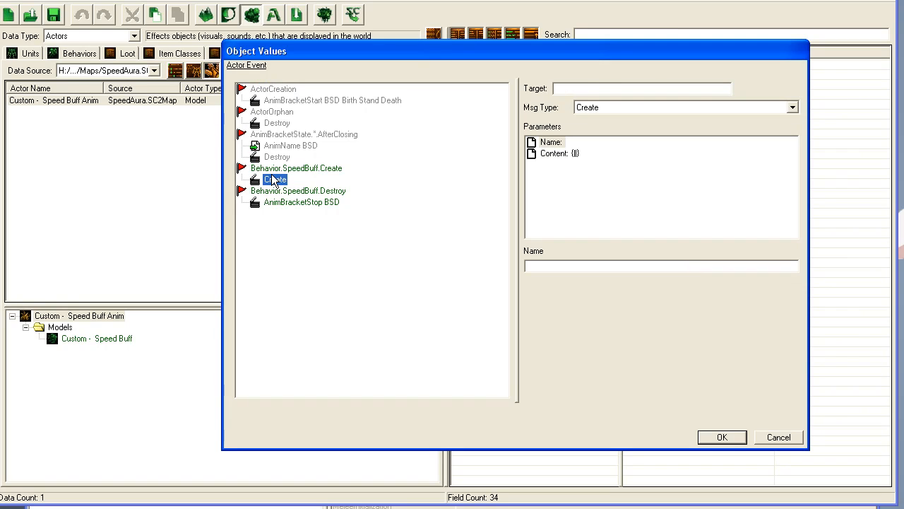
left_click(297, 191)
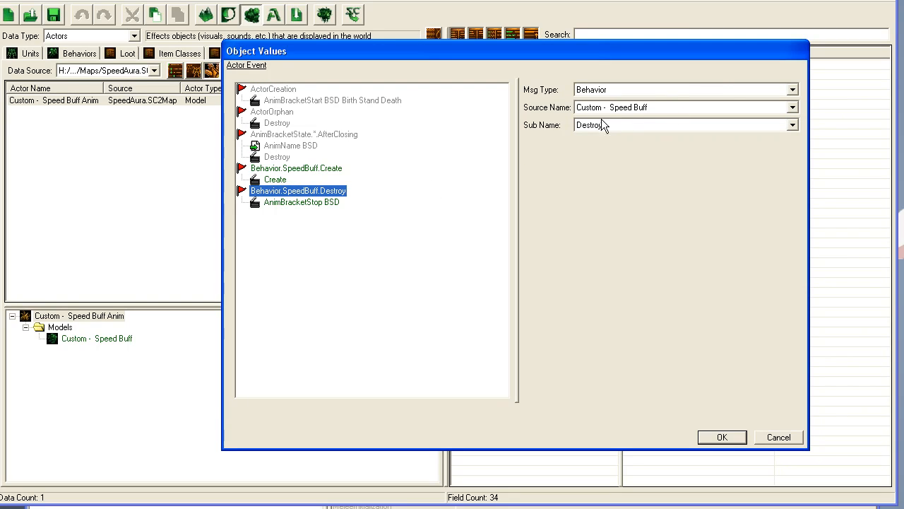
left_click(301, 202)
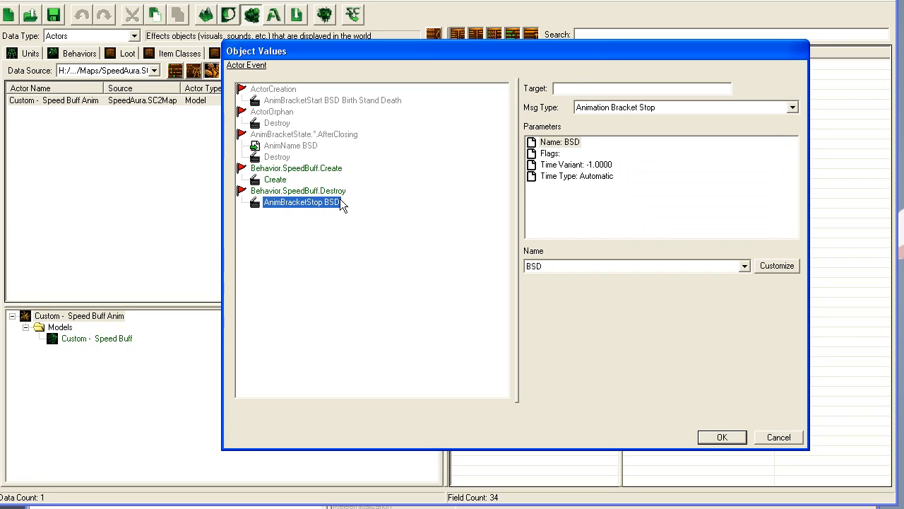
Check the bracket stop's Name, Time Variant and Time Type parameters, then accept the event setup.
left_click(559, 141)
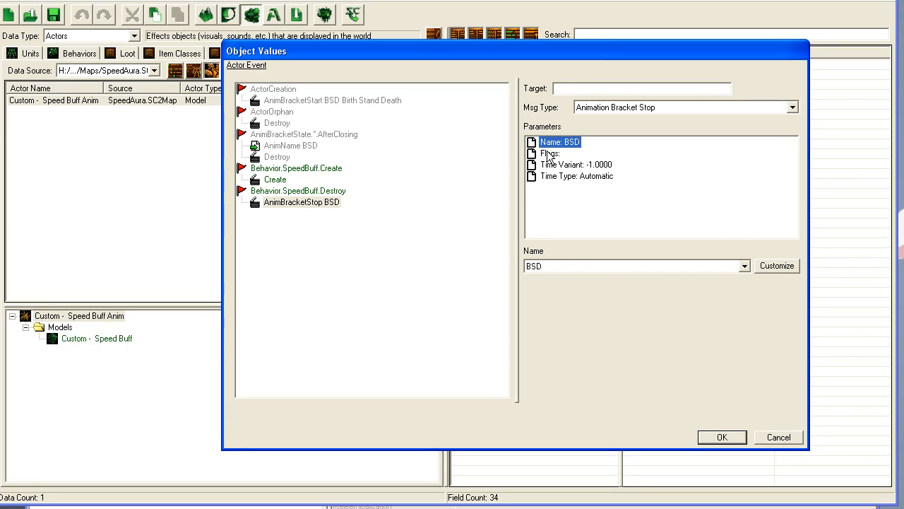
left_click(576, 164)
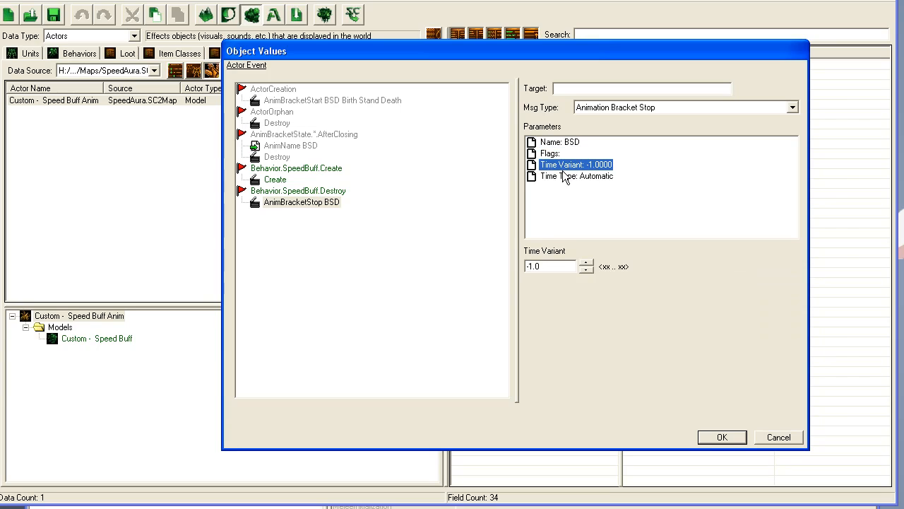
left_click(577, 175)
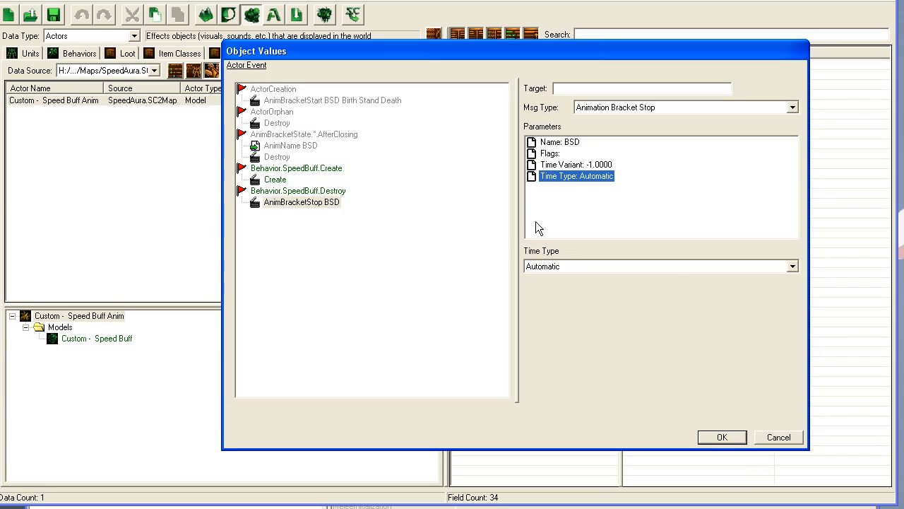
left_click(297, 167)
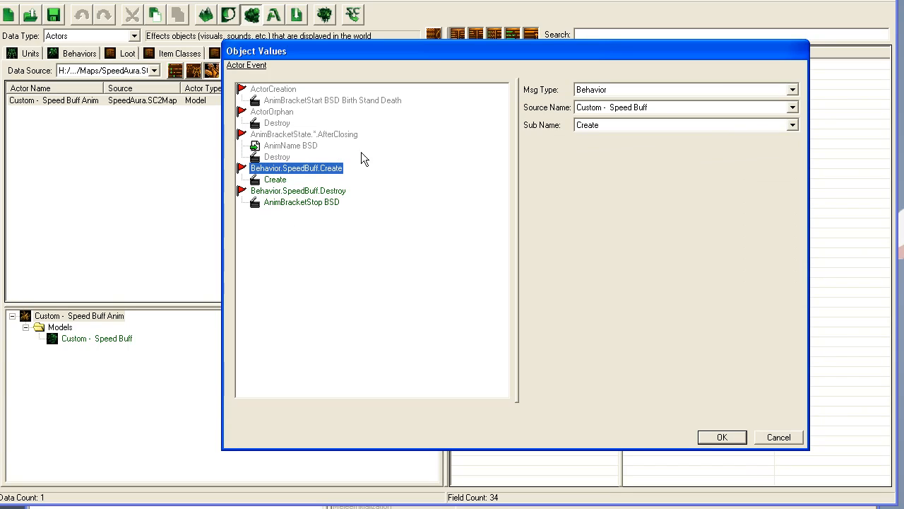
left_click(721, 437)
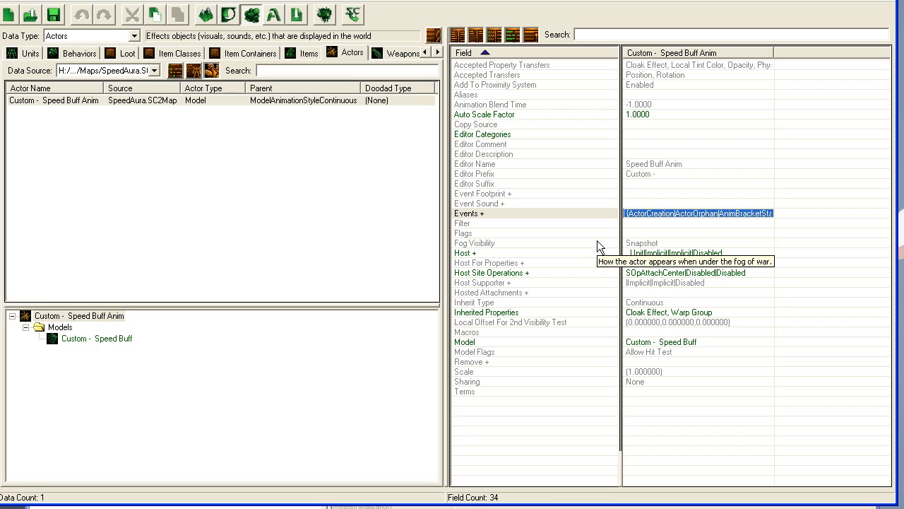
mouse_move(732, 228)
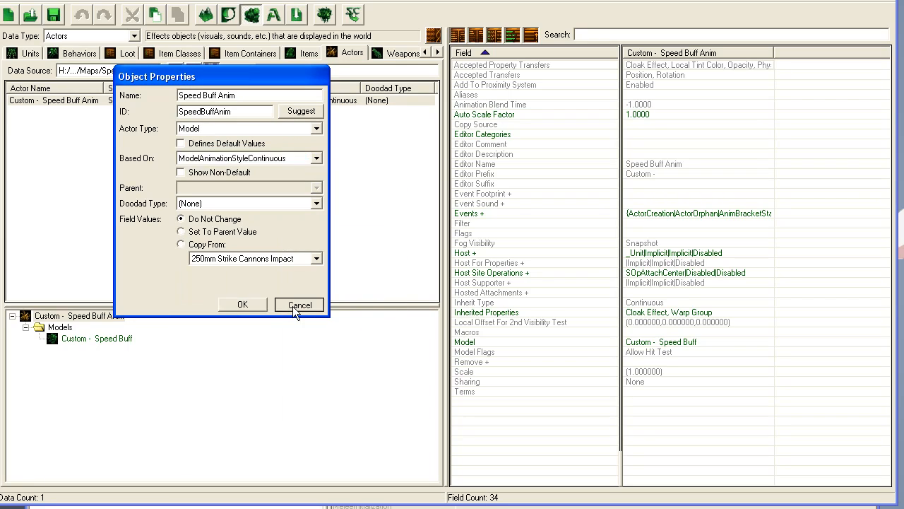
left_click(300, 305)
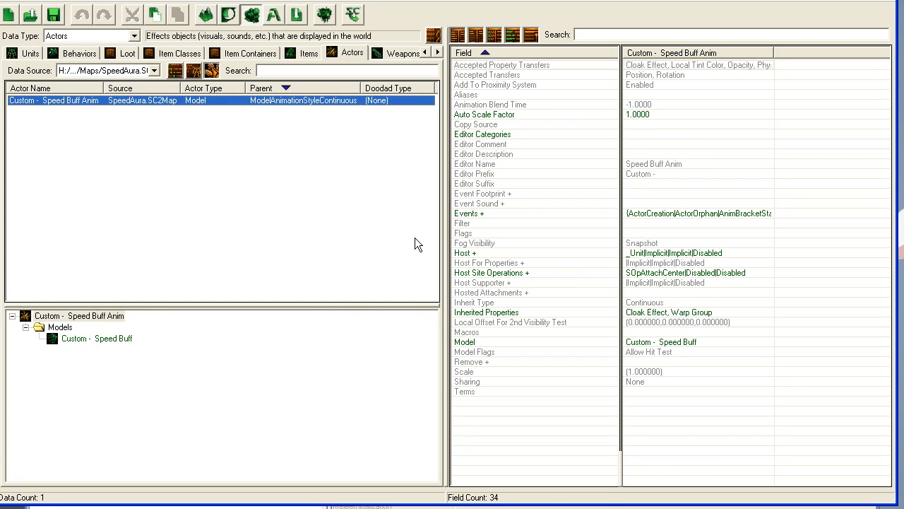
mouse_move(445, 218)
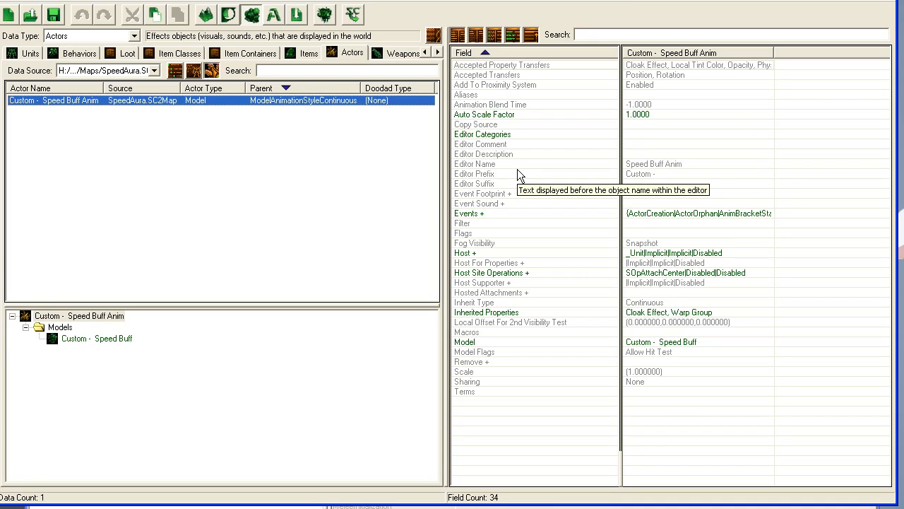
mouse_move(508, 176)
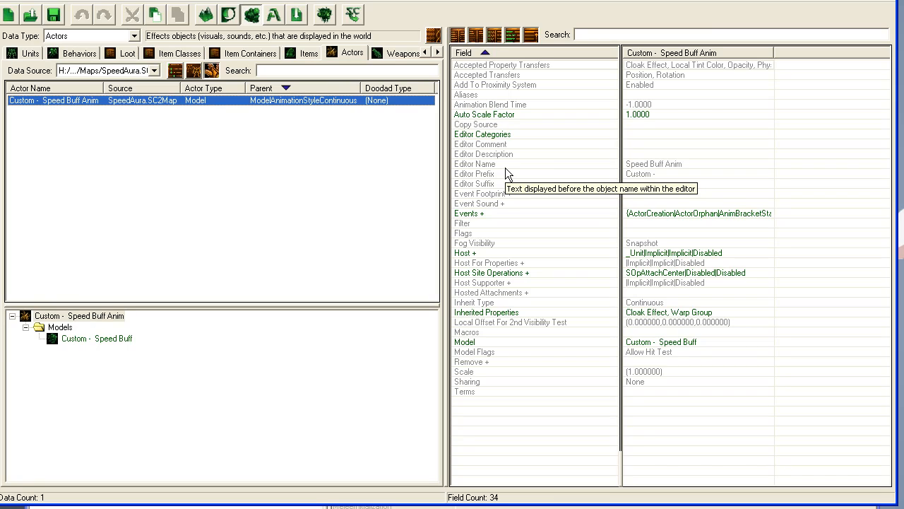
mouse_move(451, 27)
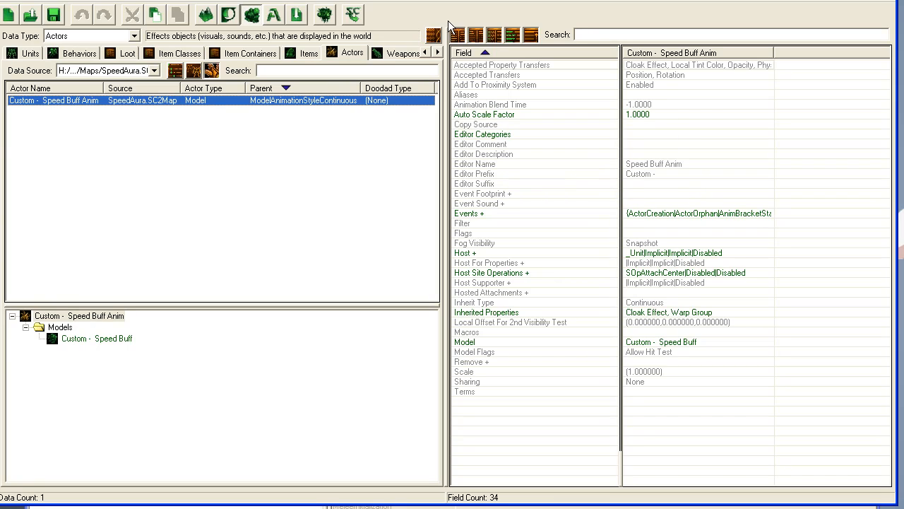